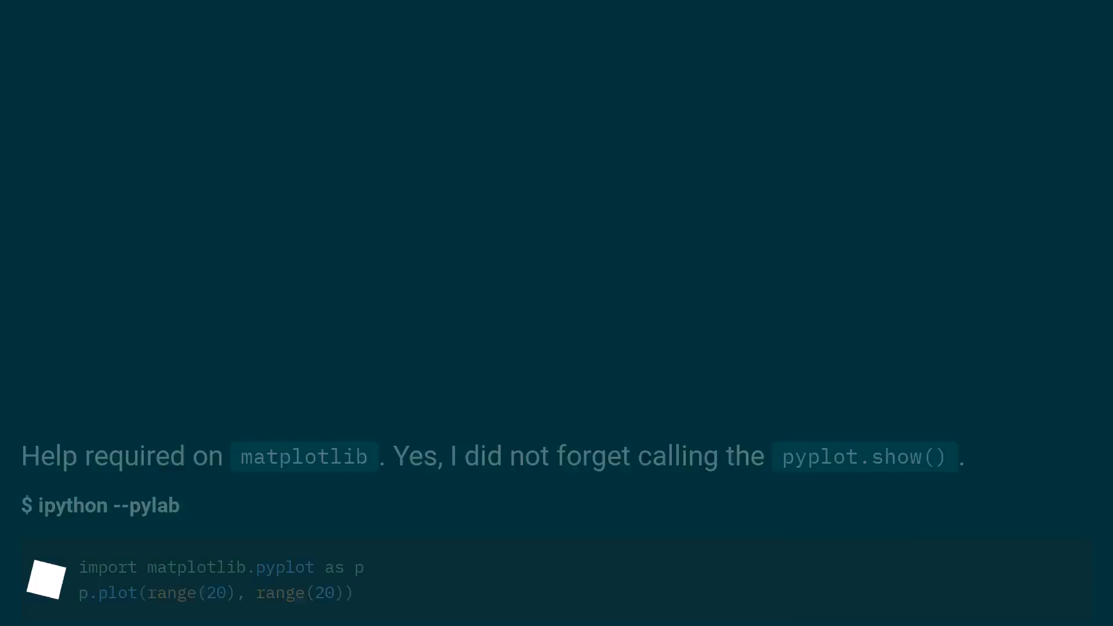
Scroll through the question slide showing the pyplot.show() problem, code blocks and pip install details
scroll("up", 3)
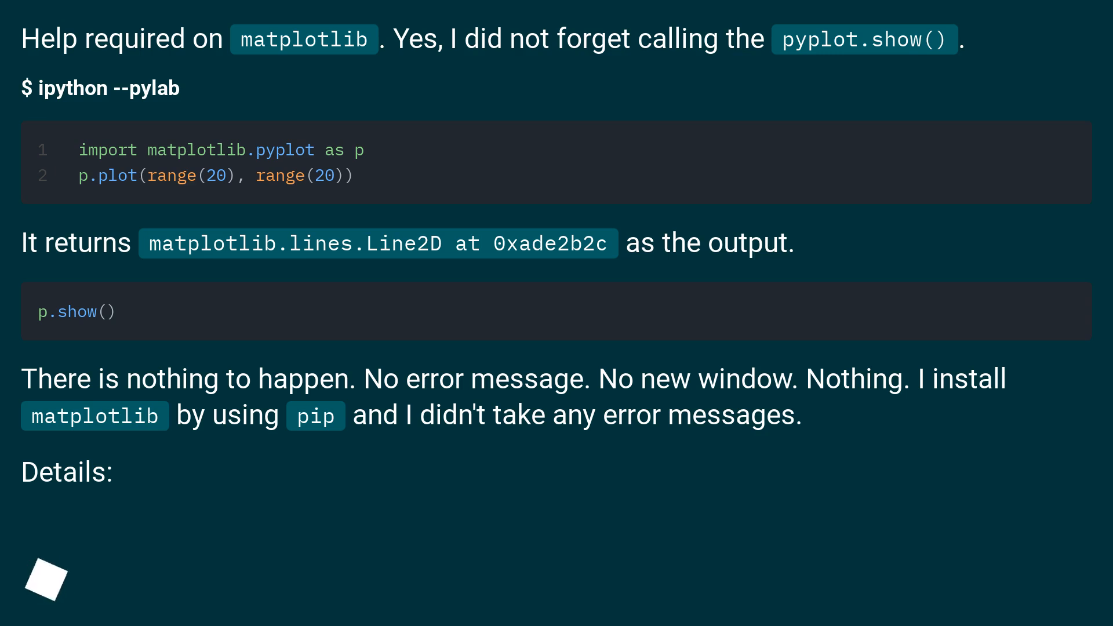
scroll("down", 3)
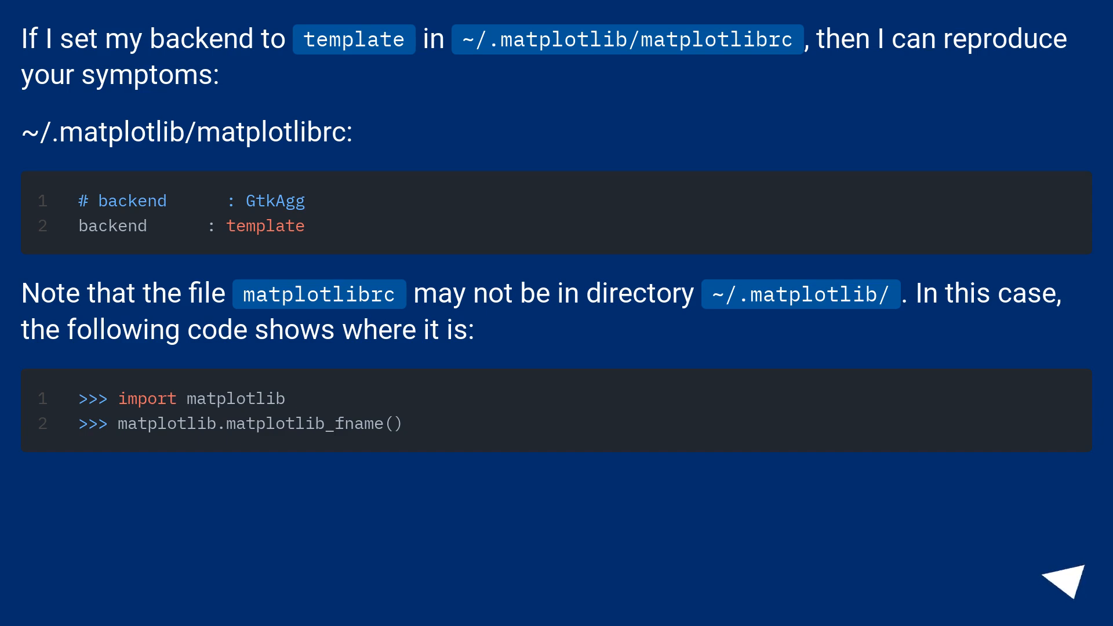
Advance through the first answer slide on the template backend in matplotlibrc and matplotlib_fname() lookup
left_click(1071, 577)
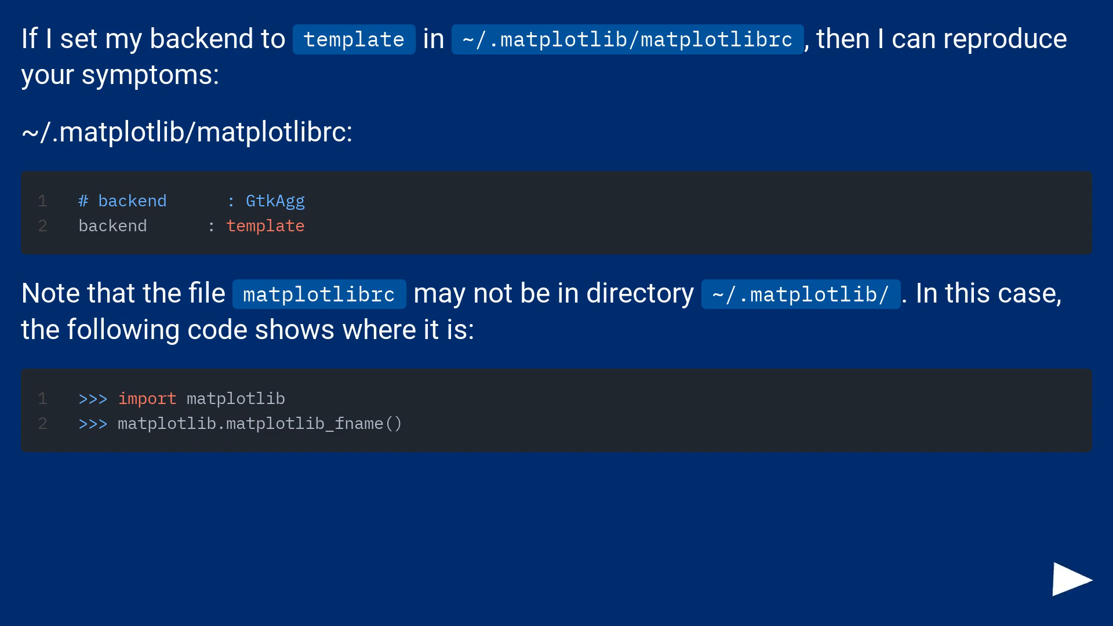
left_click(1075, 580)
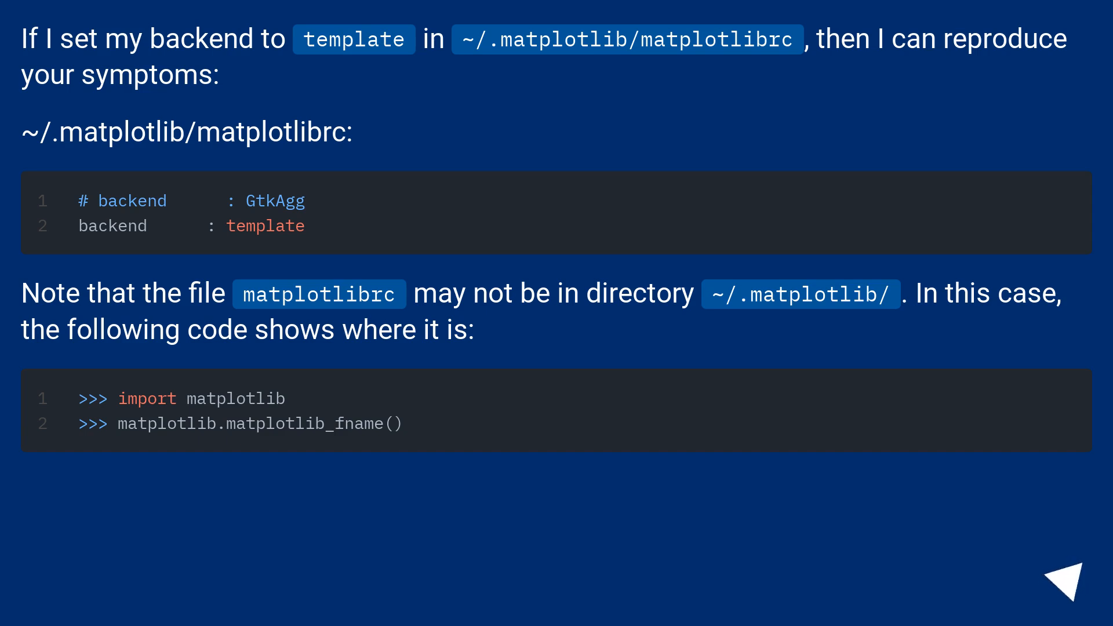
left_click(1063, 578)
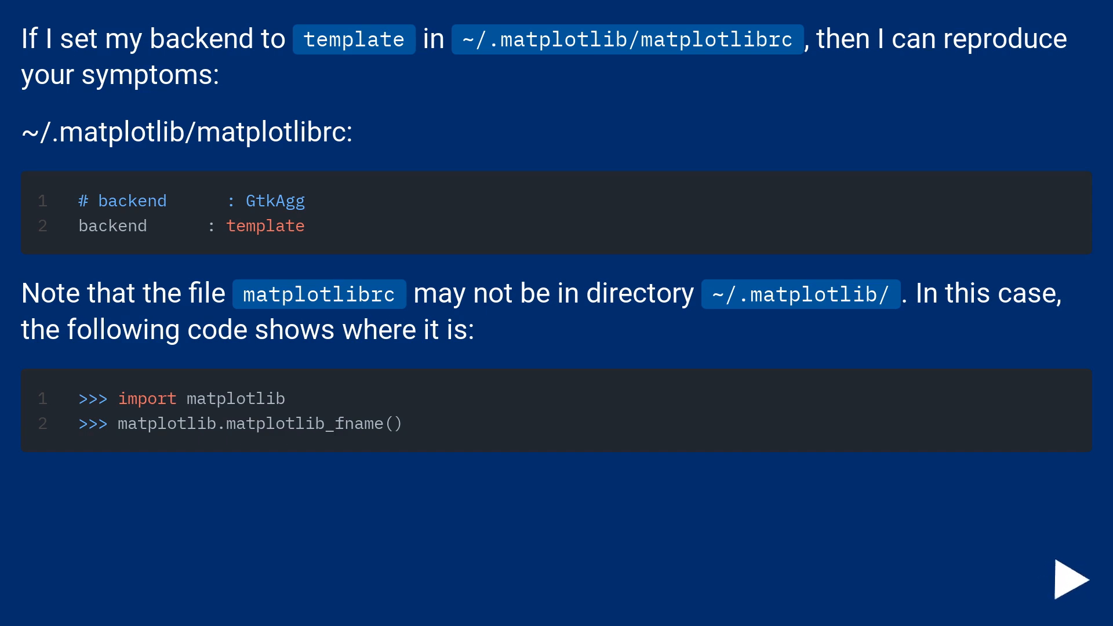
left_click(1071, 581)
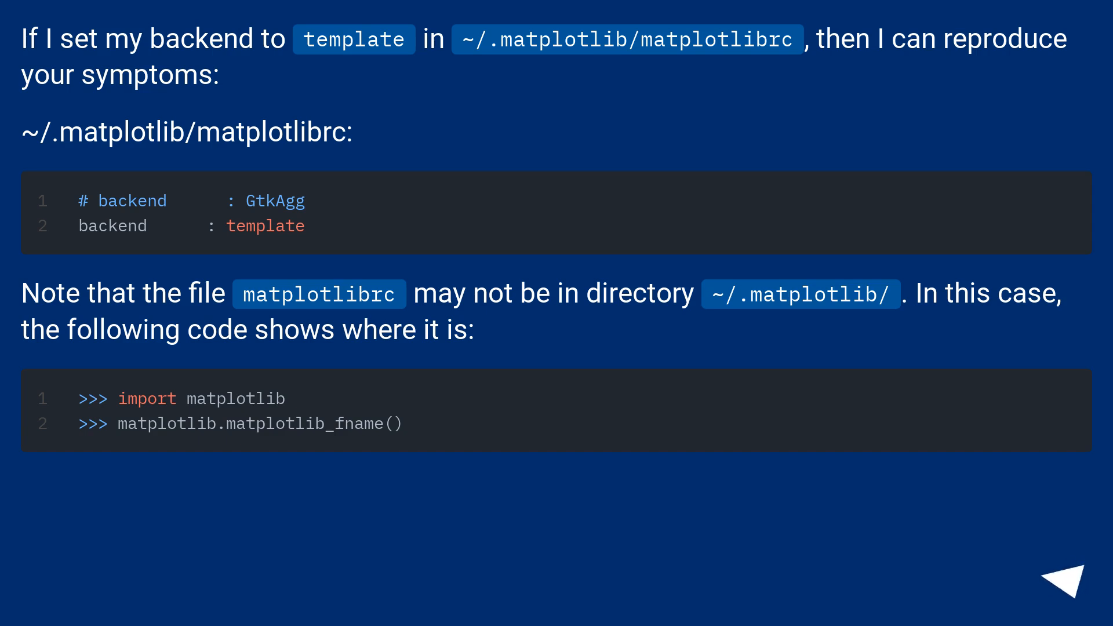
left_click(1068, 576)
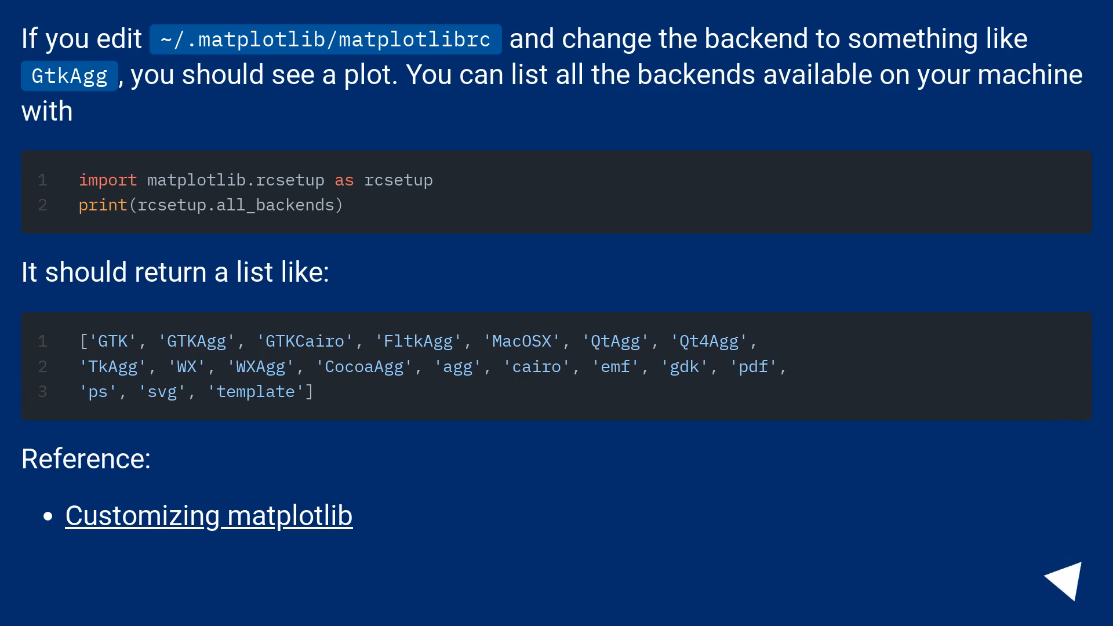
Advance to the answer recommending the GtkAgg backend and printing rcsetup.all_backends
left_click(1072, 578)
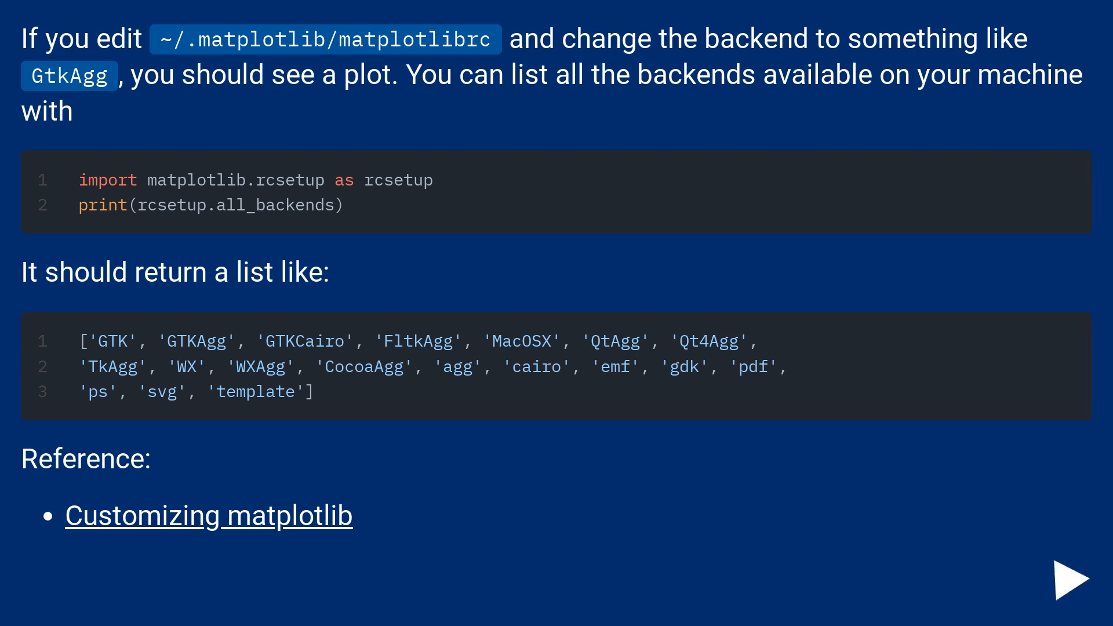
left_click(1074, 559)
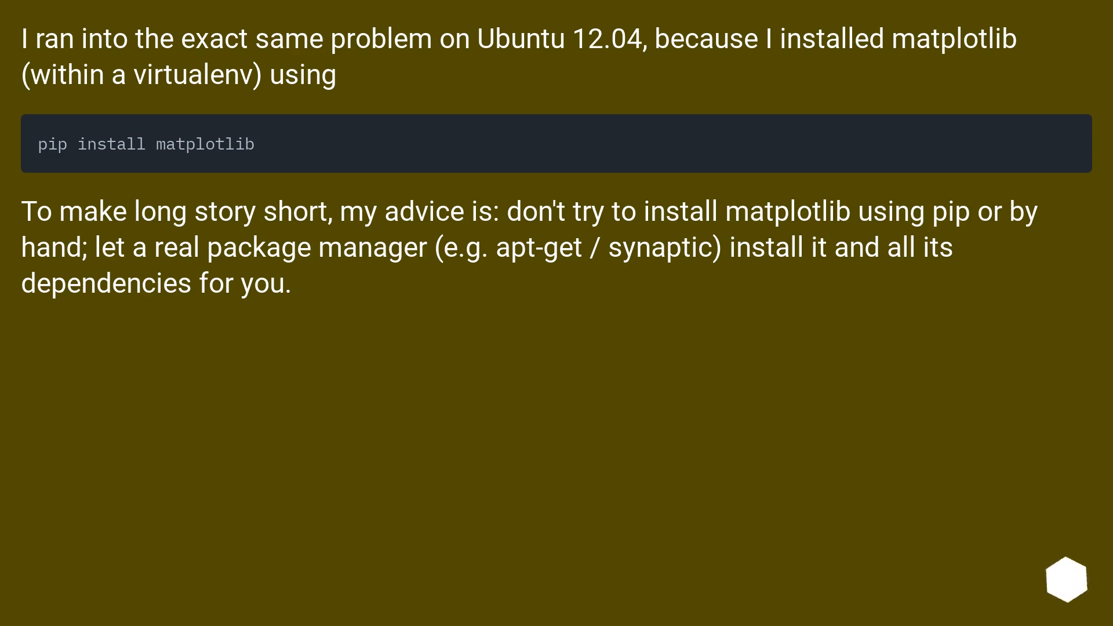
Move to the Ubuntu 12.04 answer recommending apt-get or synaptic over pip install
scroll("right", 3)
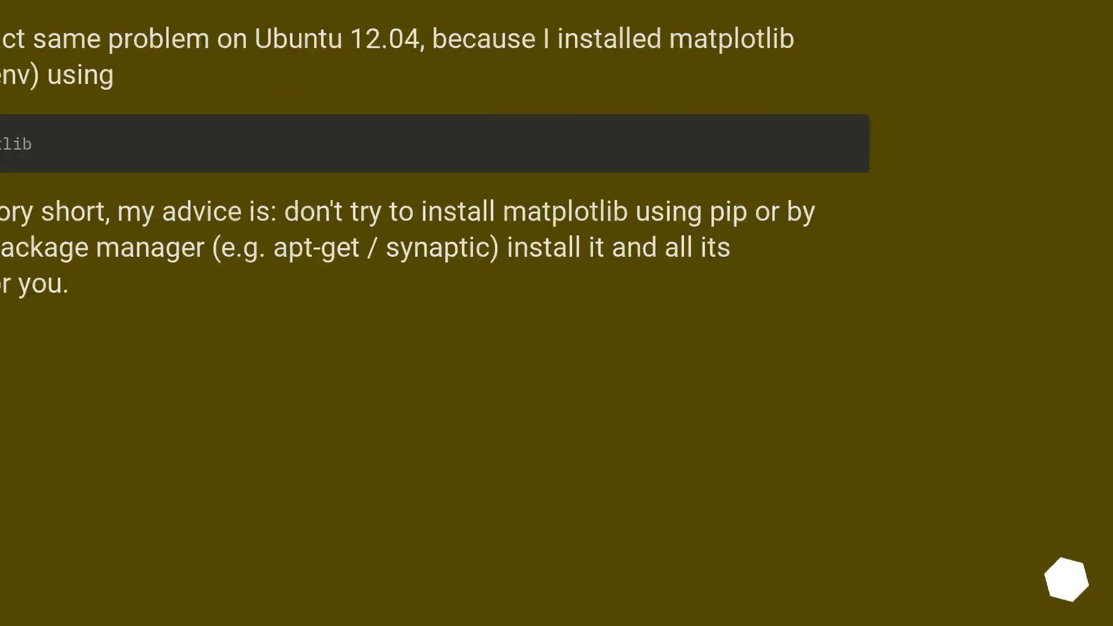